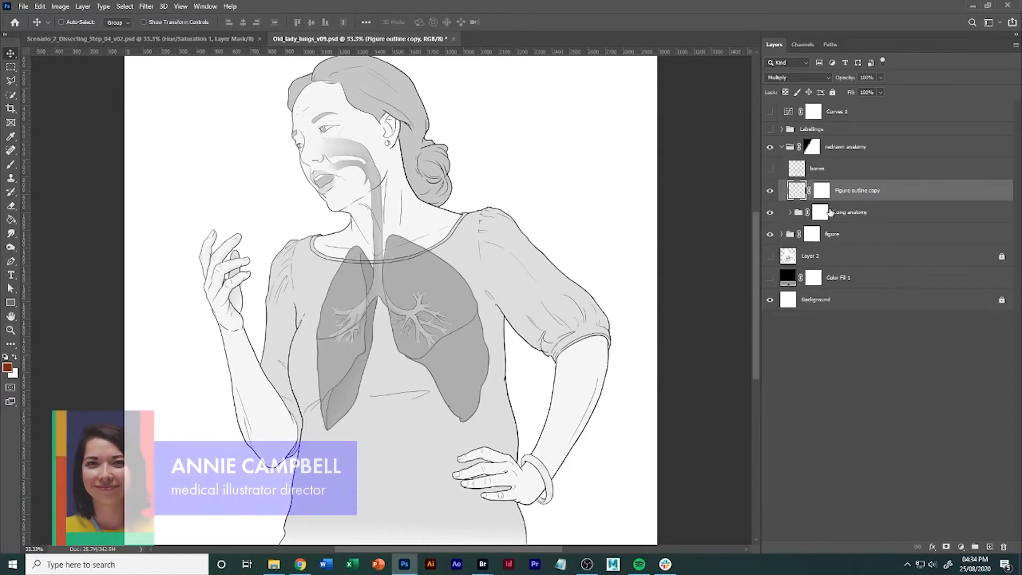
- Select the Lung anatomy group in the Layers panel
{"action": "left_click", "coordinate": [850, 212]}
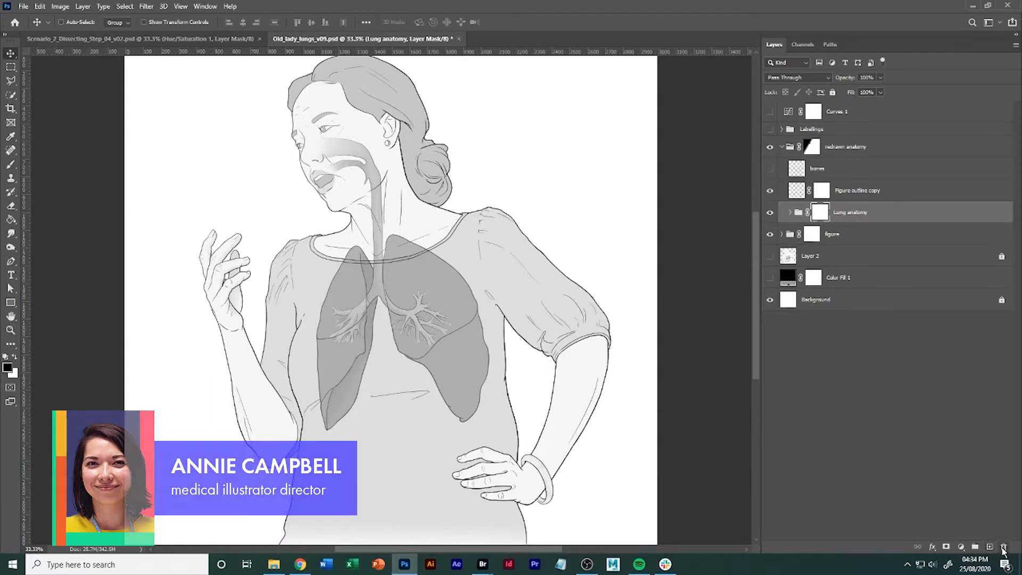
- Add a blank white layer mask to the Lung anatomy group
{"action": "left_click", "coordinate": [768, 212]}
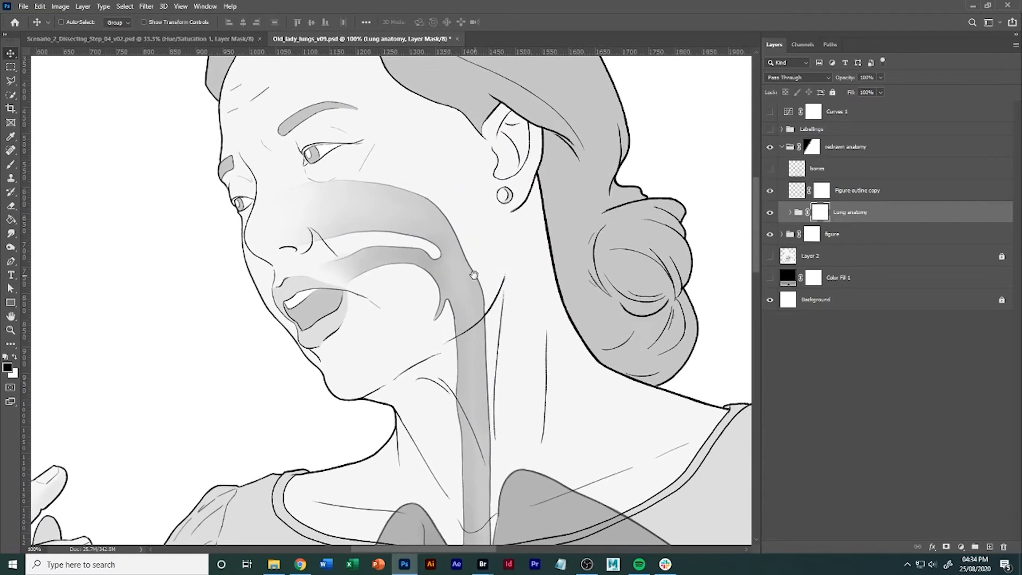
{"action": "mouse_move", "coordinate": [475, 341]}
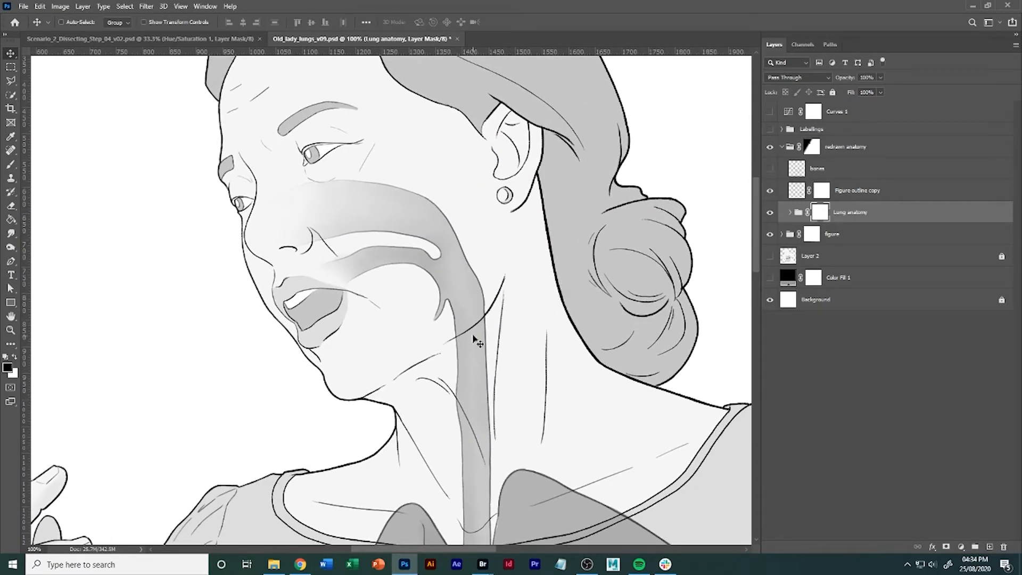
{"action": "mouse_move", "coordinate": [504, 297]}
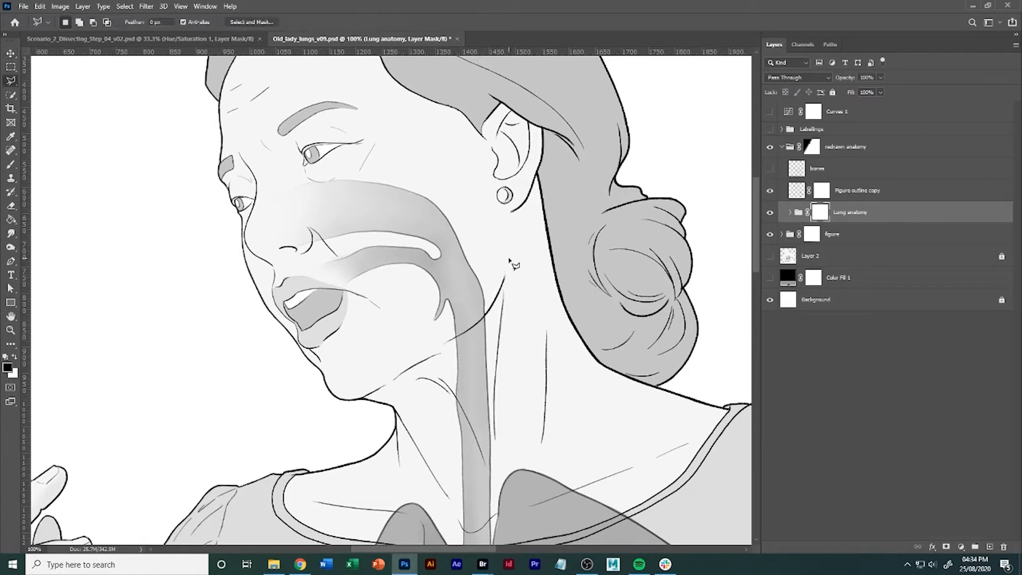
{"action": "mouse_move", "coordinate": [489, 323]}
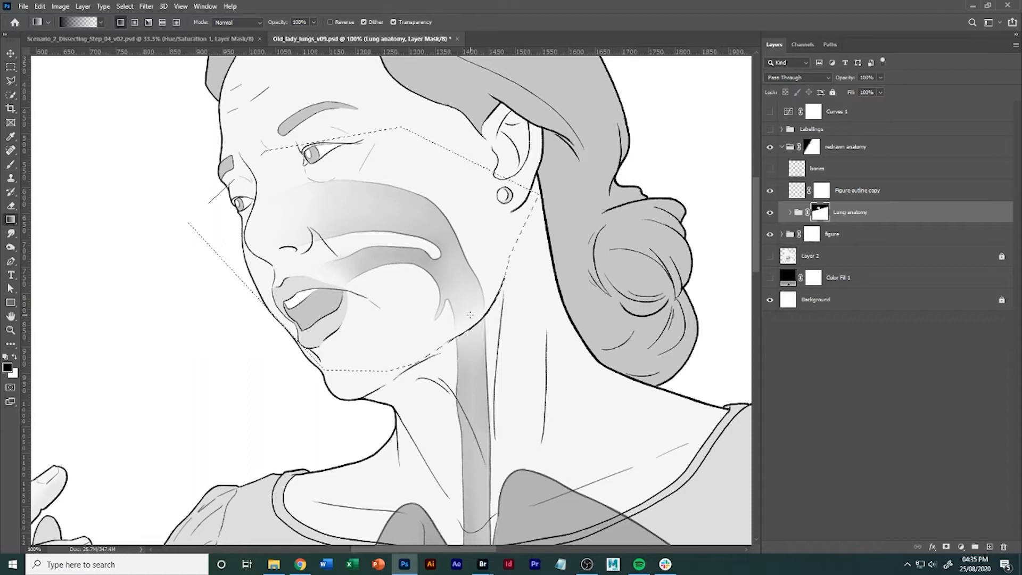
- Switch to the Brush tool for painting on the lung mask
{"action": "left_click", "coordinate": [11, 150]}
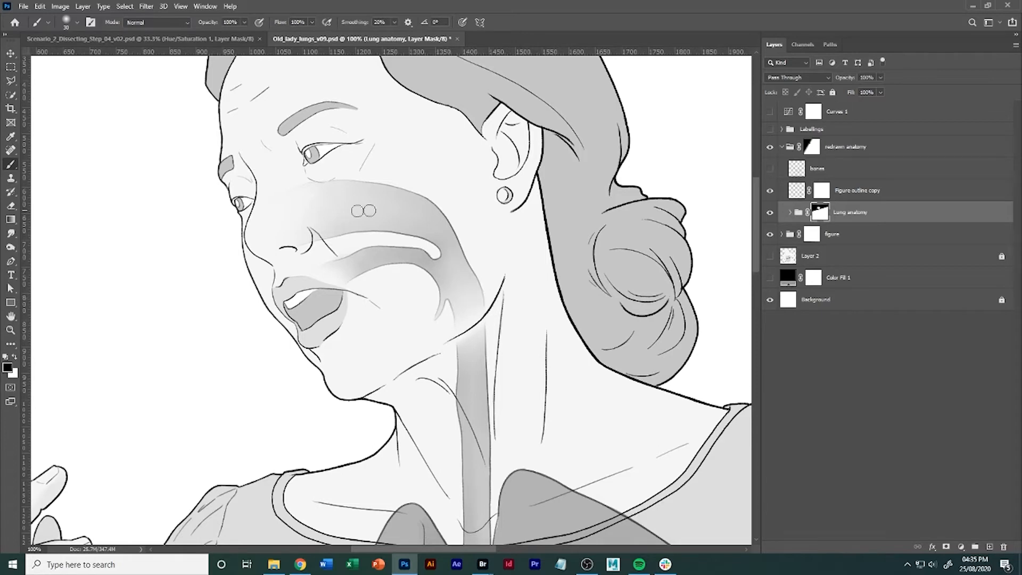
{"action": "mouse_move", "coordinate": [468, 316]}
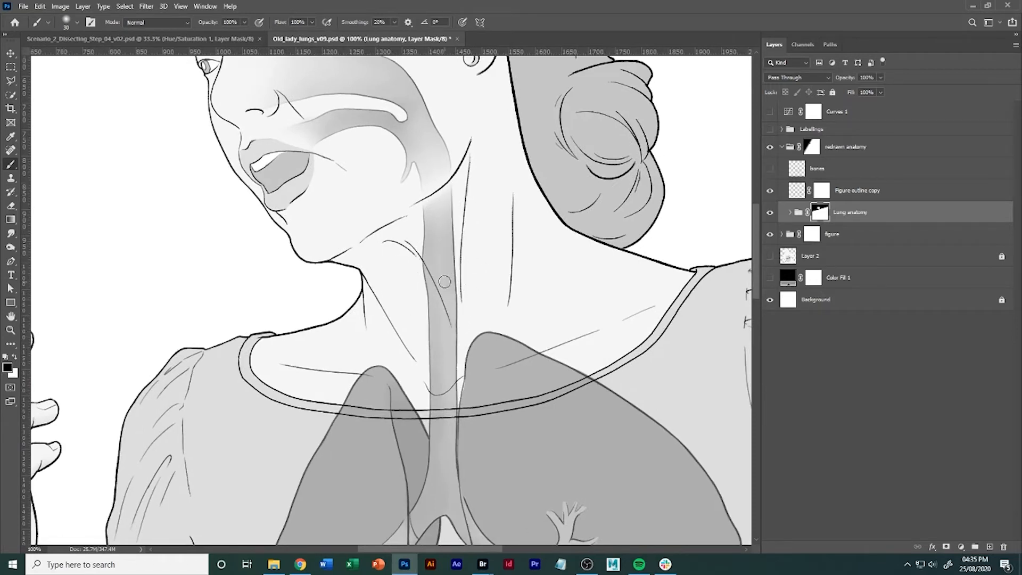
- Paint straight black mask strokes along the collar edge with a smaller brush
{"action": "scroll", "scroll_direction": "down", "scroll_amount": 3}
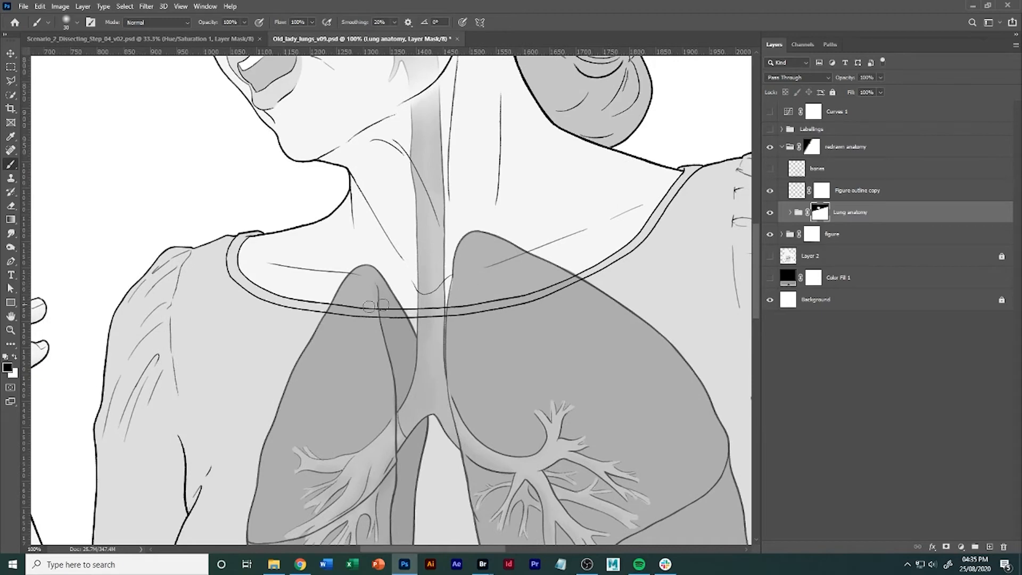
{"action": "mouse_move", "coordinate": [423, 317]}
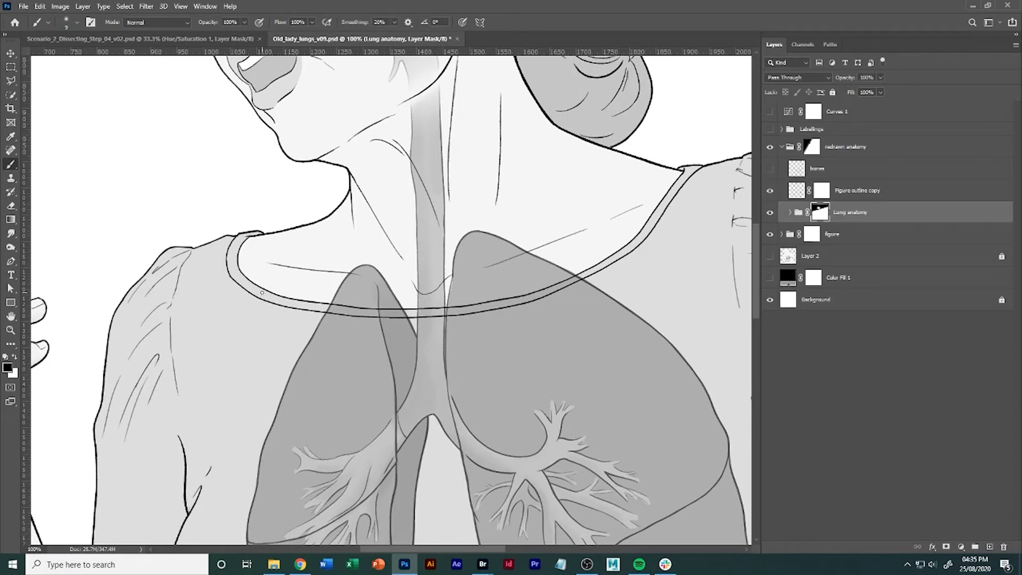
{"action": "left_click", "coordinate": [51, 22]}
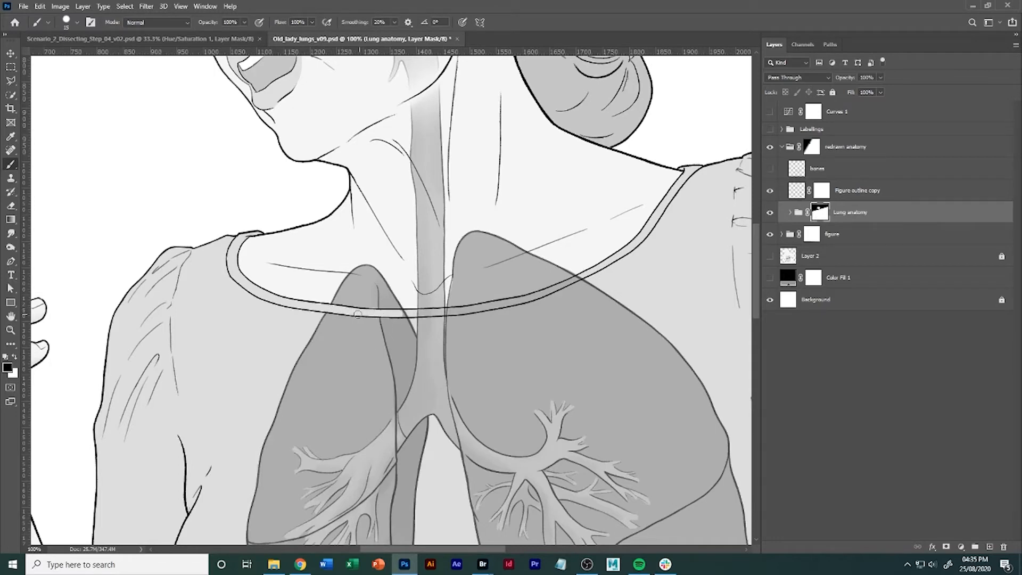
{"action": "key", "text": "shift"}
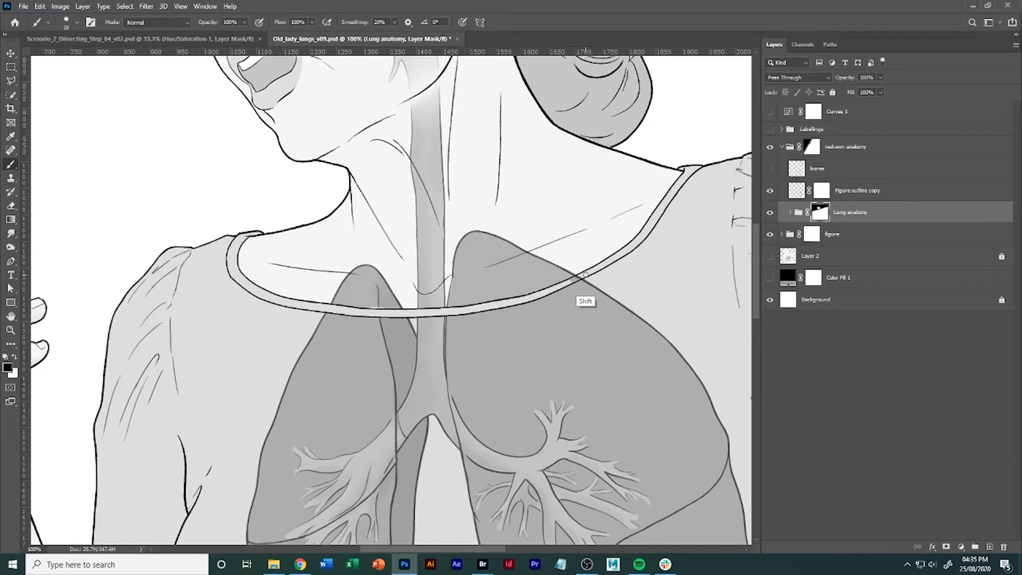
- Mask out the lung tops showing above the collar line
{"action": "left_click", "coordinate": [11, 80]}
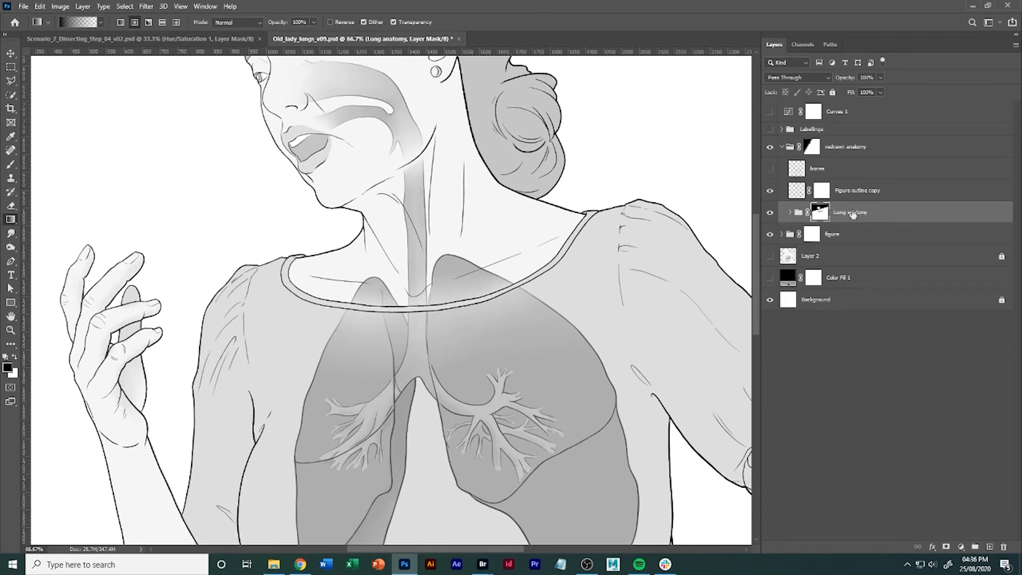
- Soften the lung edges with 80% opacity and flow brush touch-ups on the mask
{"action": "left_click", "coordinate": [11, 164]}
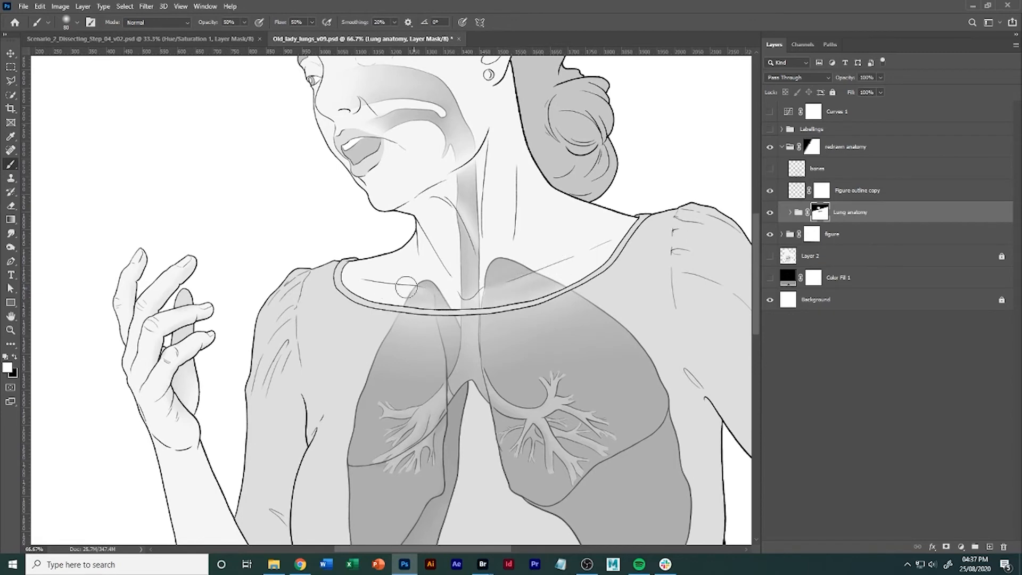
{"action": "mouse_move", "coordinate": [512, 283]}
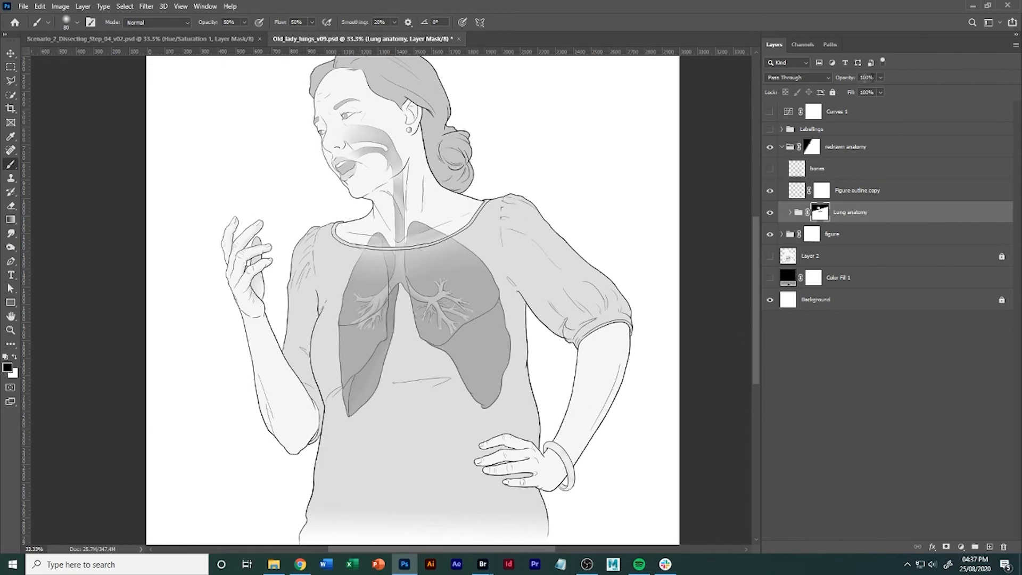
- Set the Lung anatomy group's opacity to 70%
{"action": "left_click", "coordinate": [866, 77]}
{"action": "type", "text": "50"}
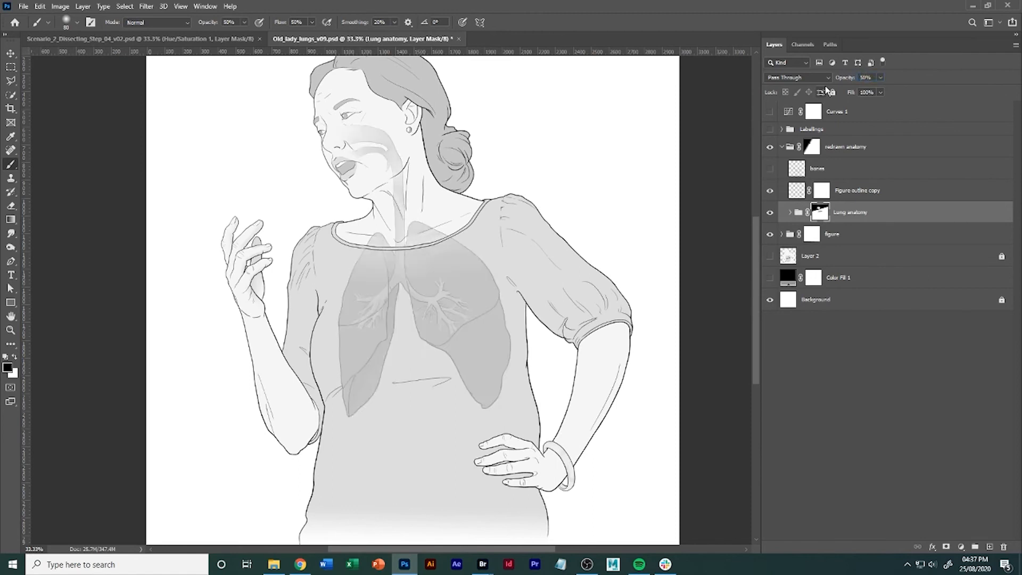
{"action": "triple_click", "coordinate": [865, 77]}
{"action": "type", "text": "60"}
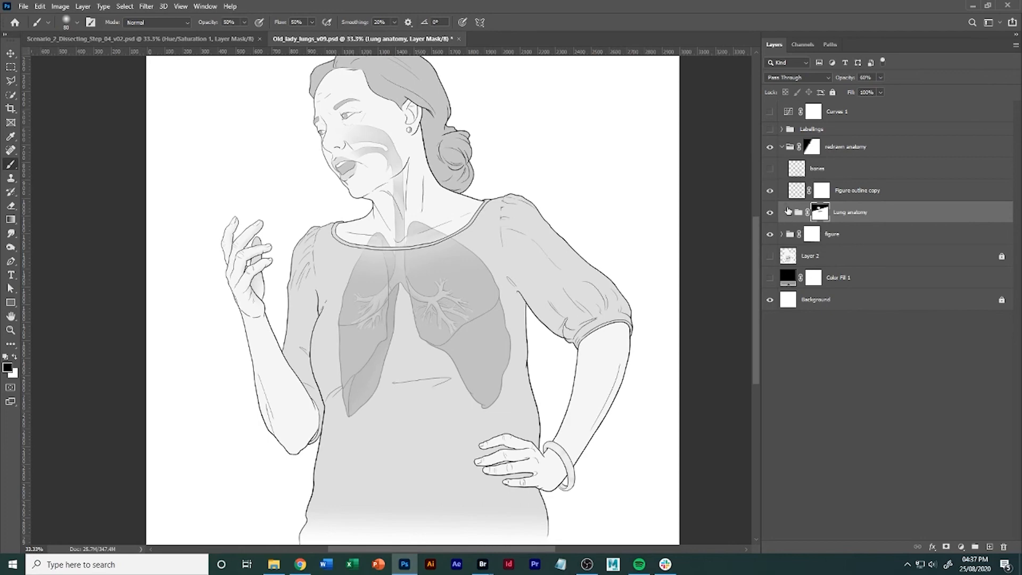
{"action": "left_click", "coordinate": [812, 212]}
{"action": "type", "text": "70"}
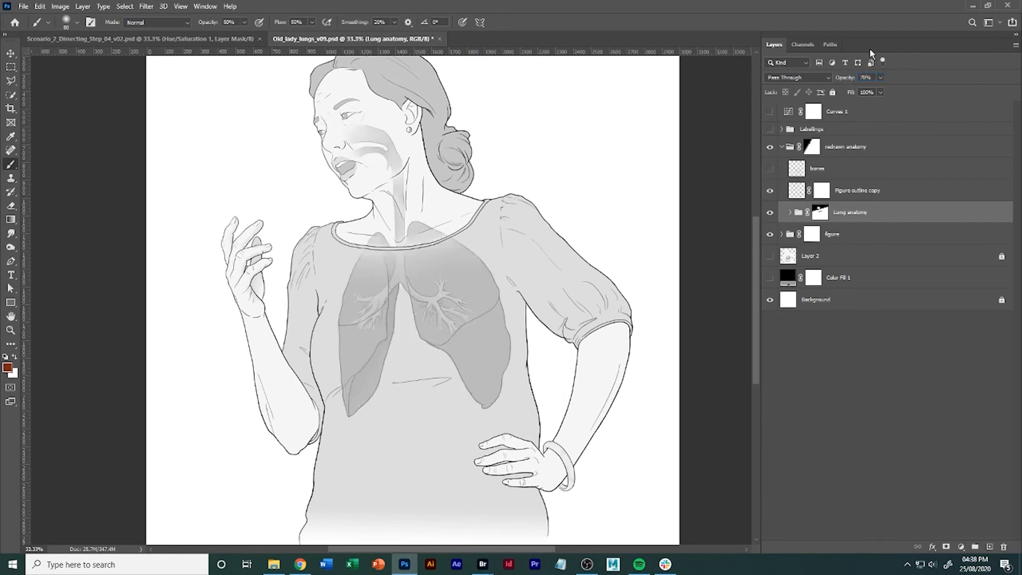
{"action": "left_click", "coordinate": [769, 212]}
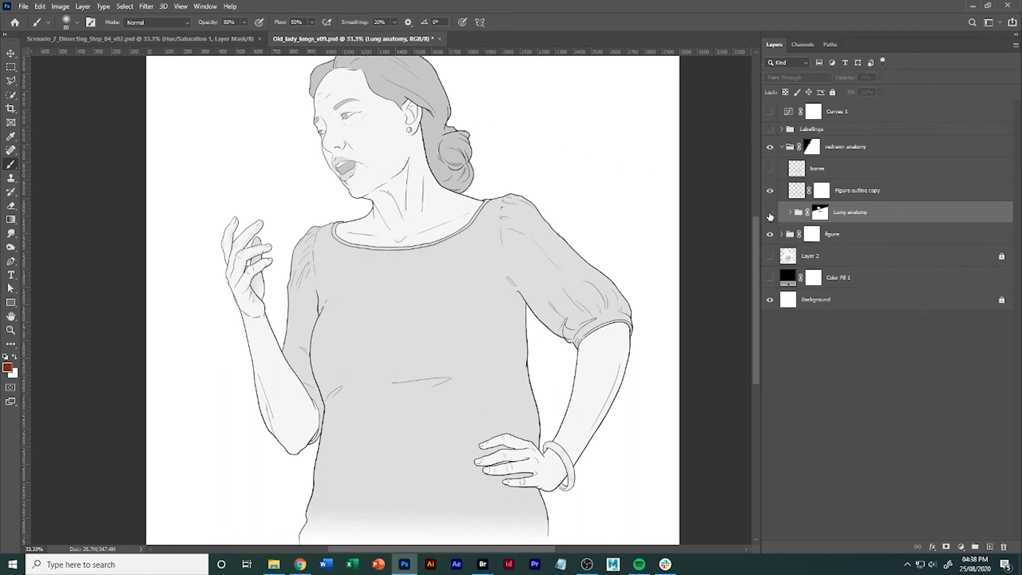
{"action": "left_click", "coordinate": [769, 216]}
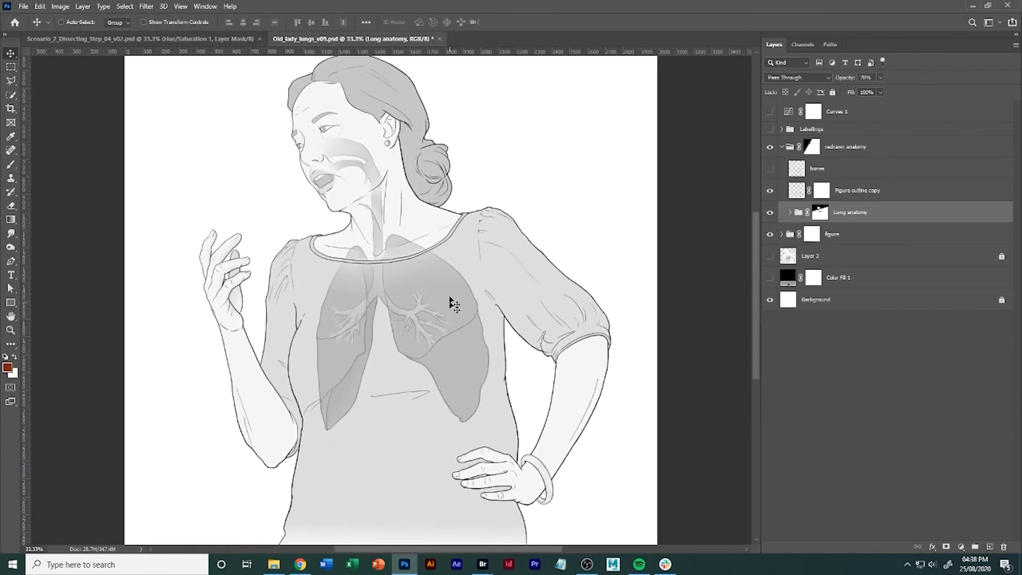
{"action": "mouse_move", "coordinate": [438, 256]}
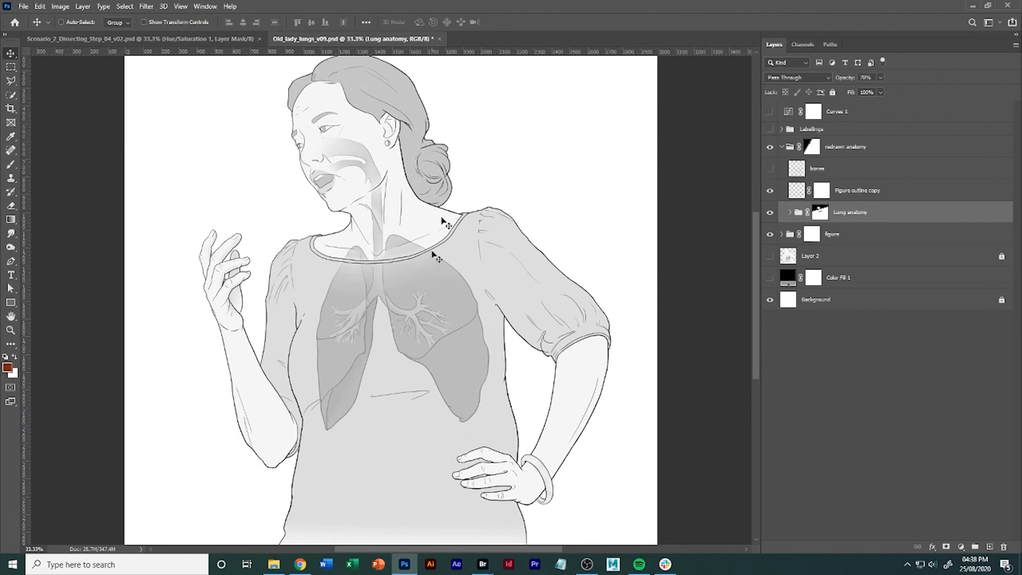
{"action": "mouse_move", "coordinate": [687, 476]}
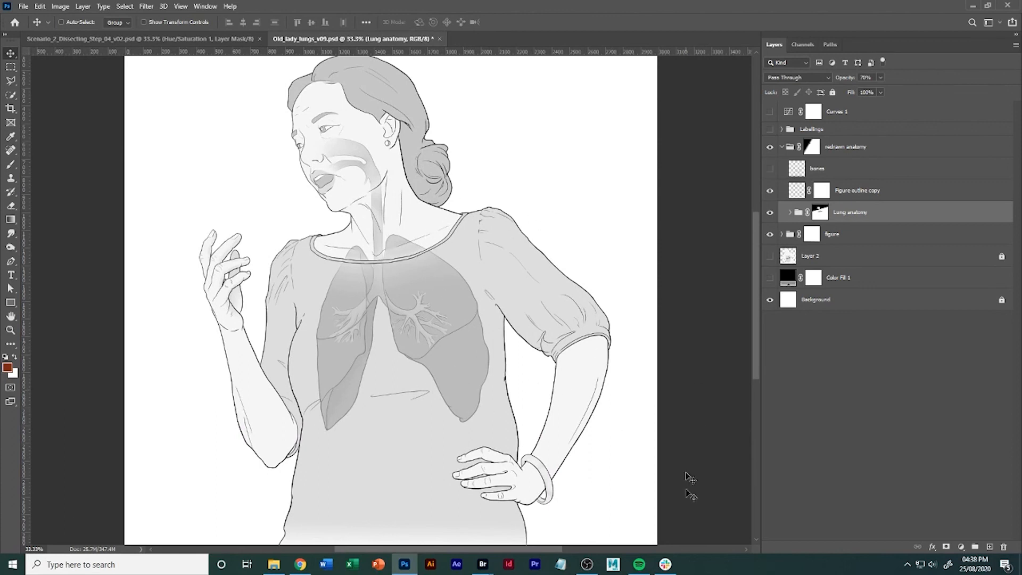
{"action": "mouse_move", "coordinate": [611, 478]}
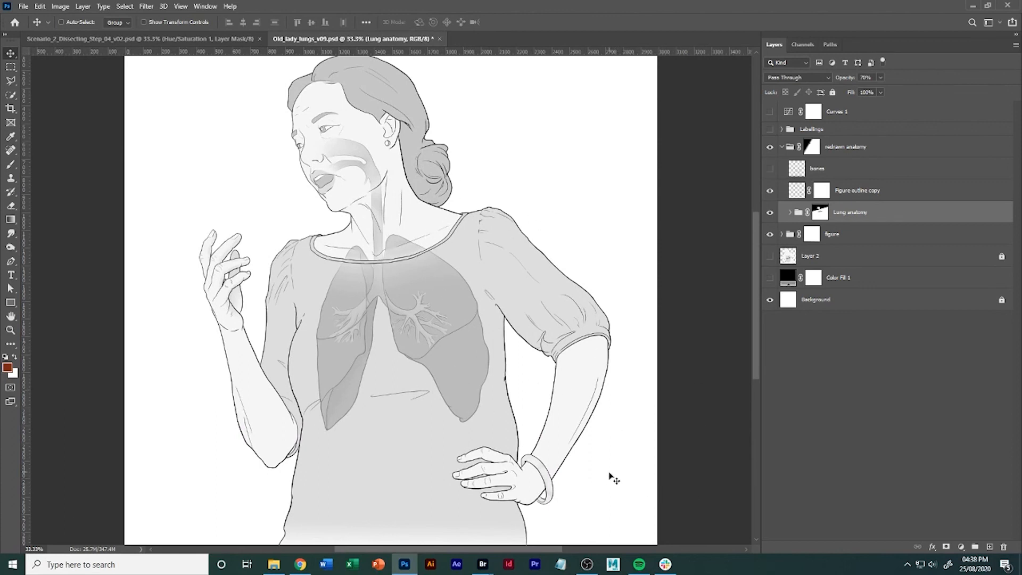
{"action": "mouse_move", "coordinate": [515, 420]}
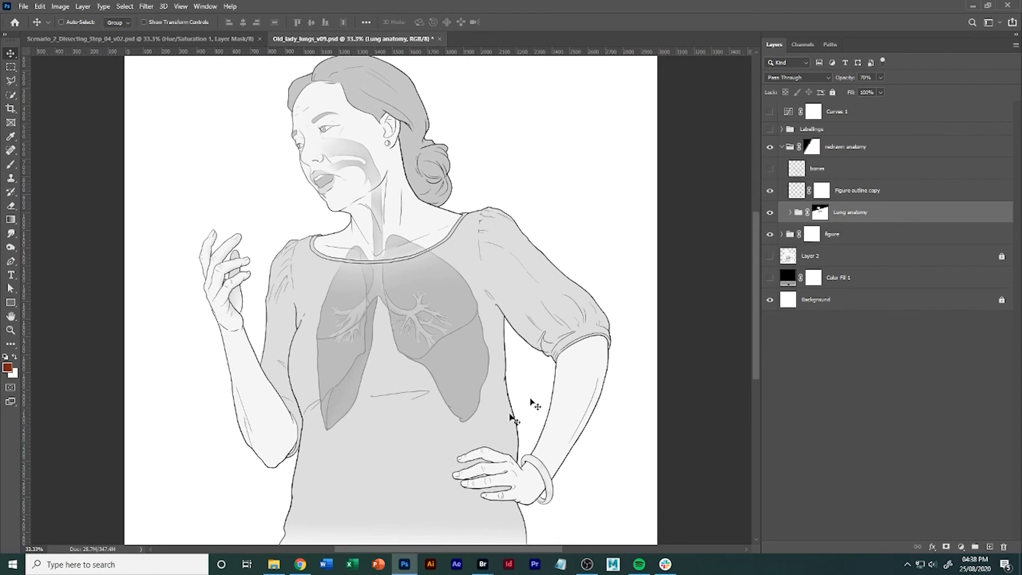
{"action": "mouse_move", "coordinate": [534, 404]}
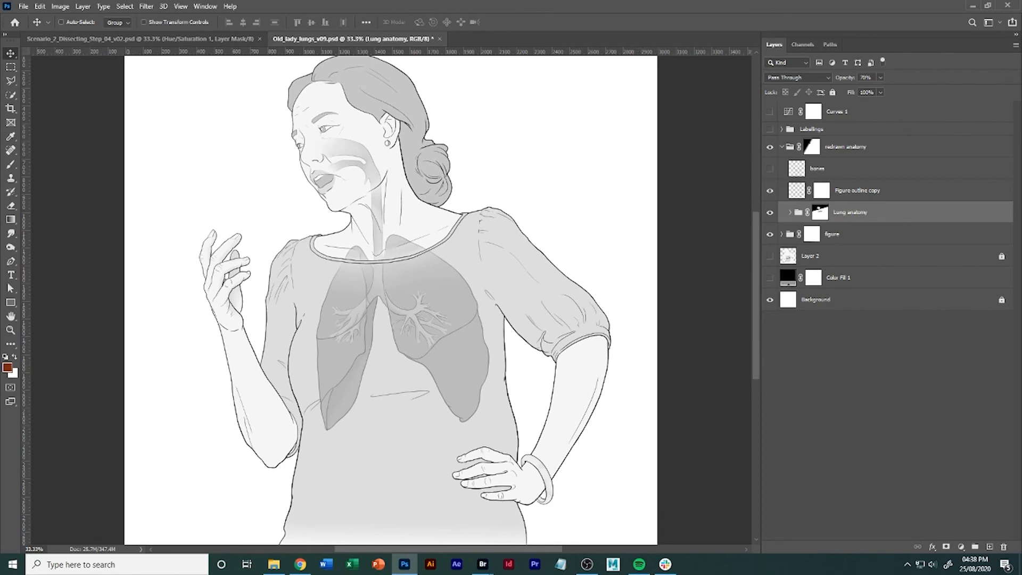